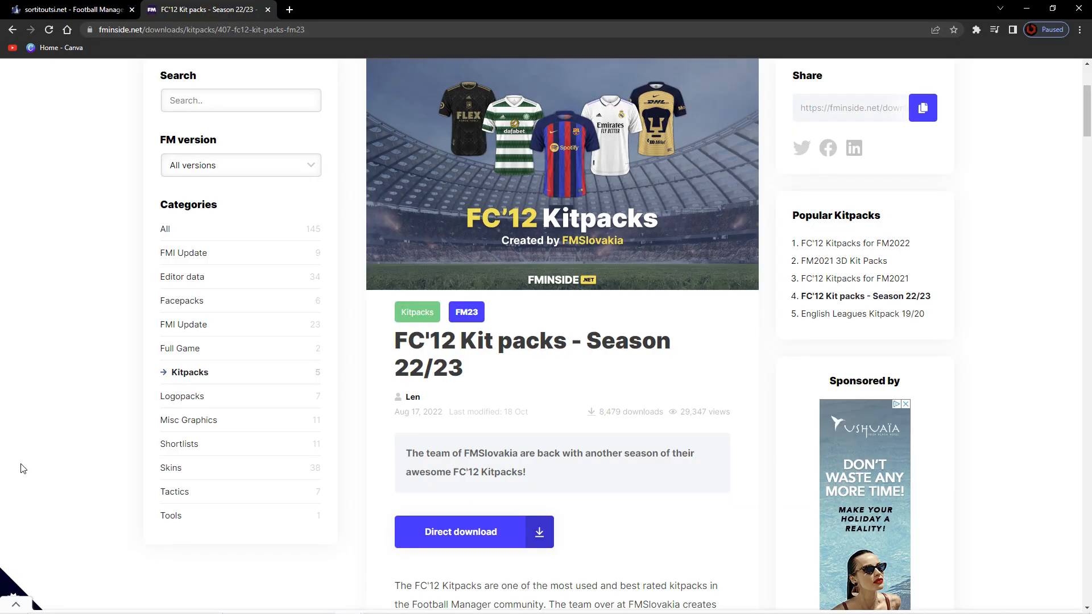
mouse_move(315, 372)
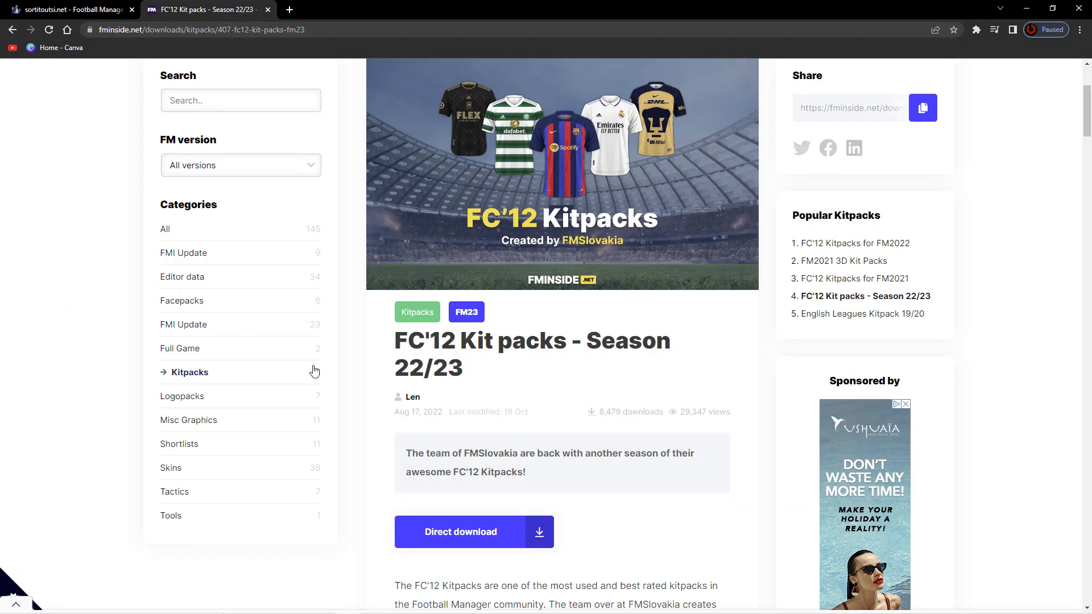
Step: Go to Kitpacks, open 'FC'12 Kit packs - Season 22/23', and reach its league download table
scroll("up", 3)
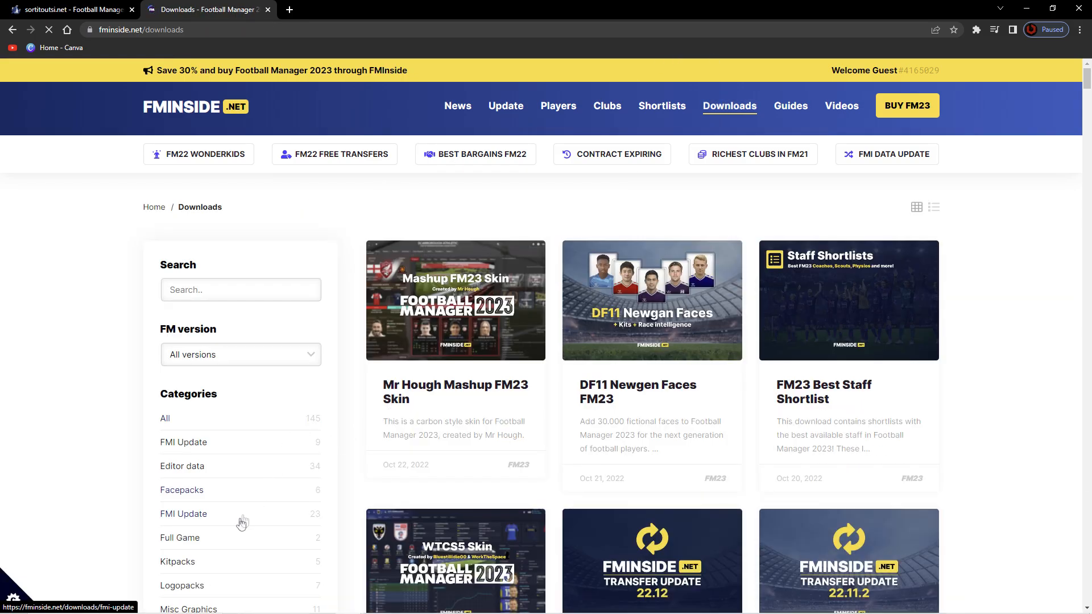
left_click(176, 561)
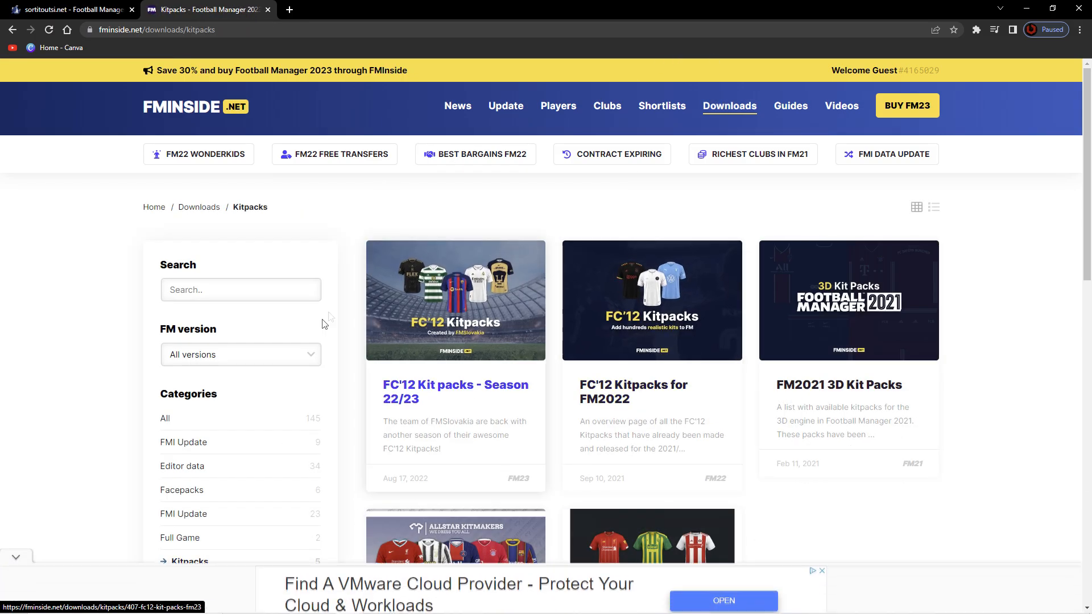
left_click(456, 300)
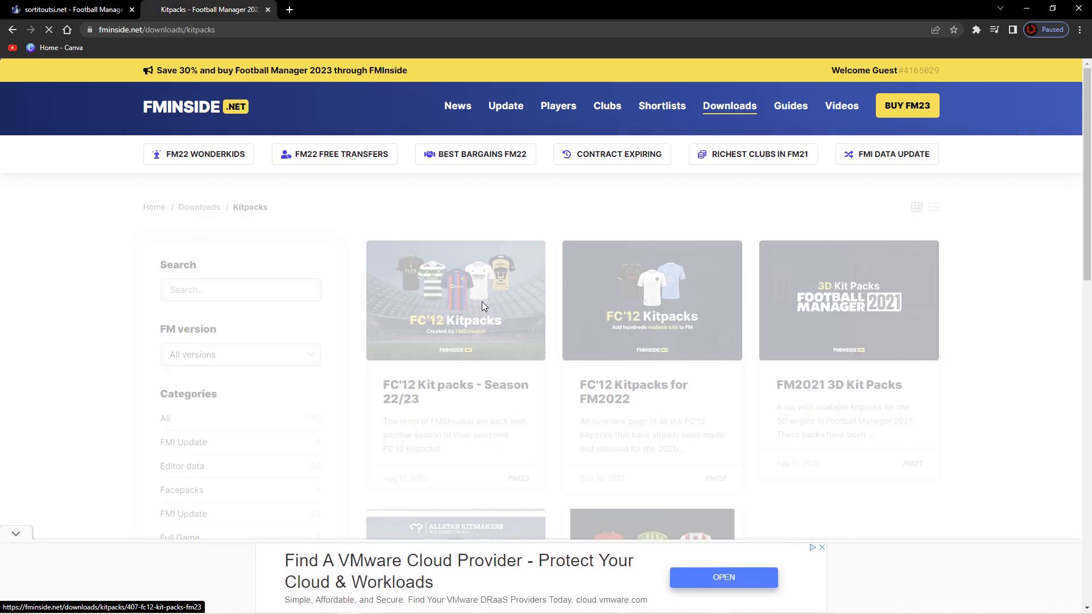
left_click(456, 300)
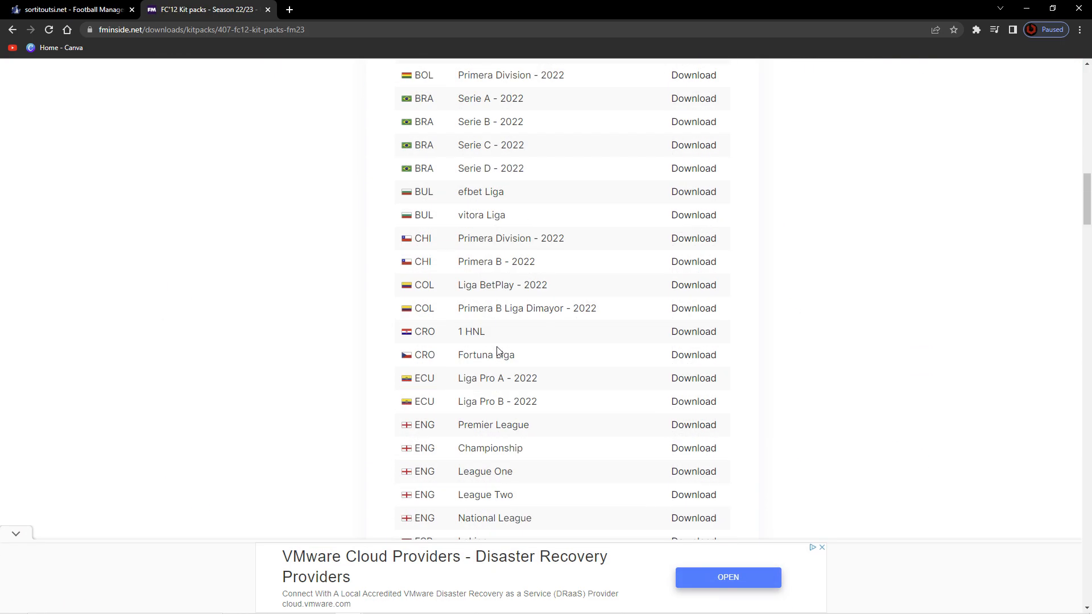
scroll("down", 3)
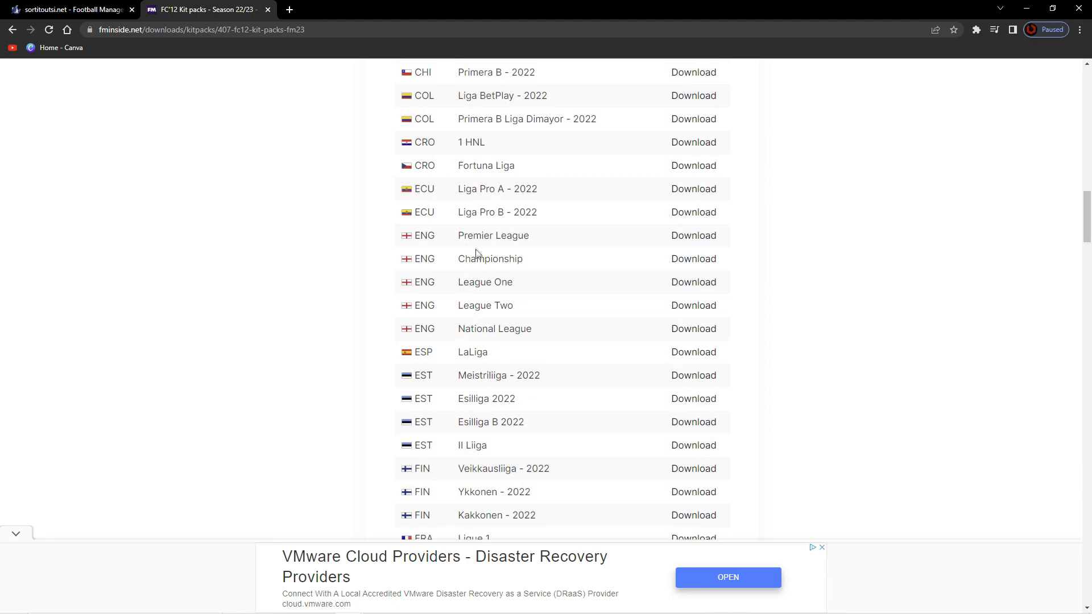
mouse_move(583, 326)
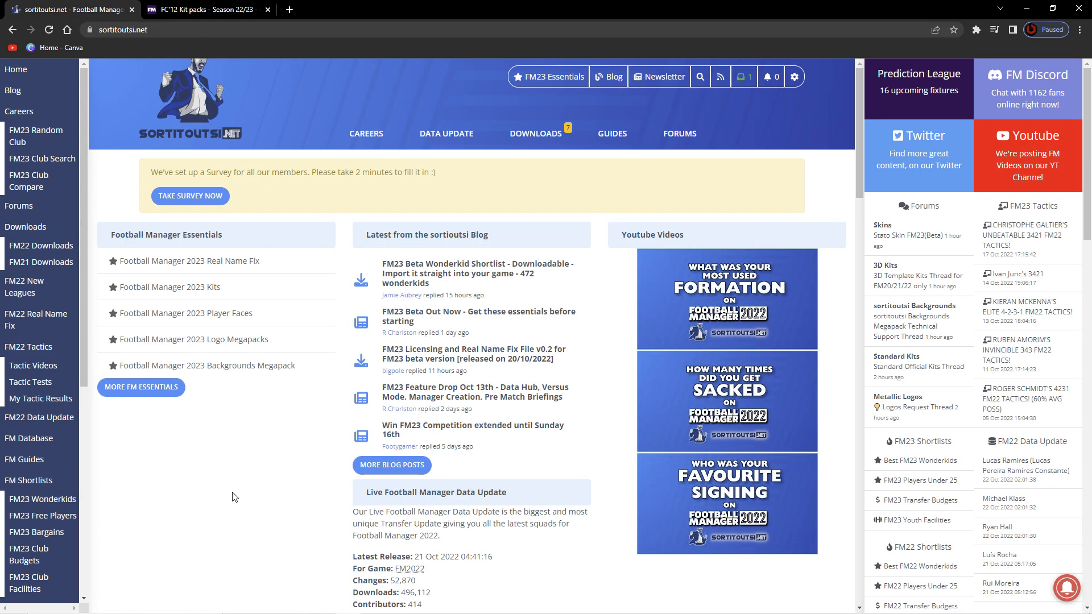
mouse_move(217, 446)
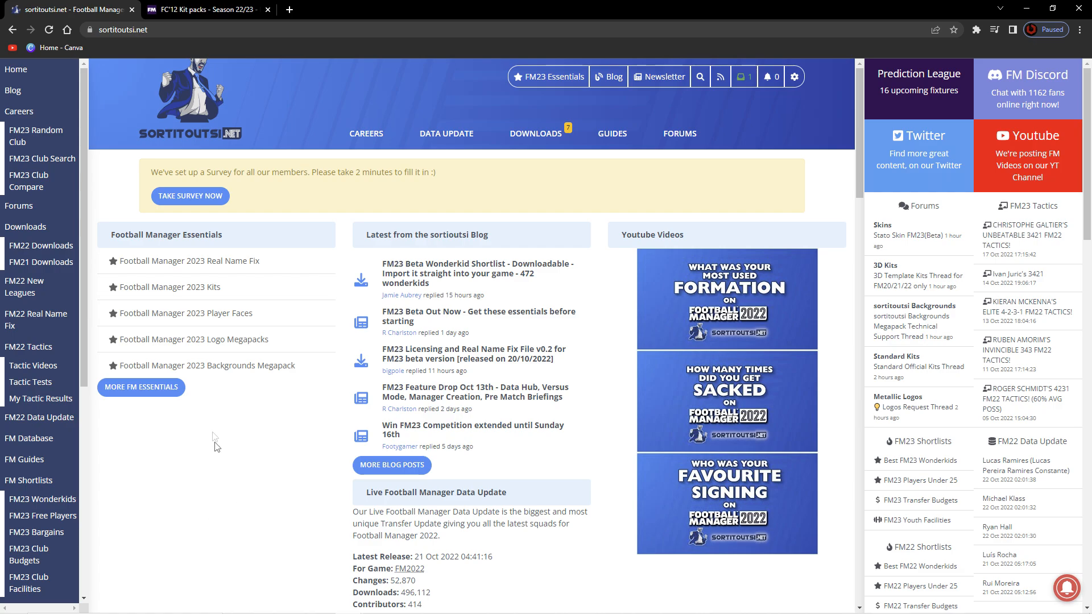
Step: Open the Football Manager 2023 Kits section on sortitoutsi
left_click(170, 287)
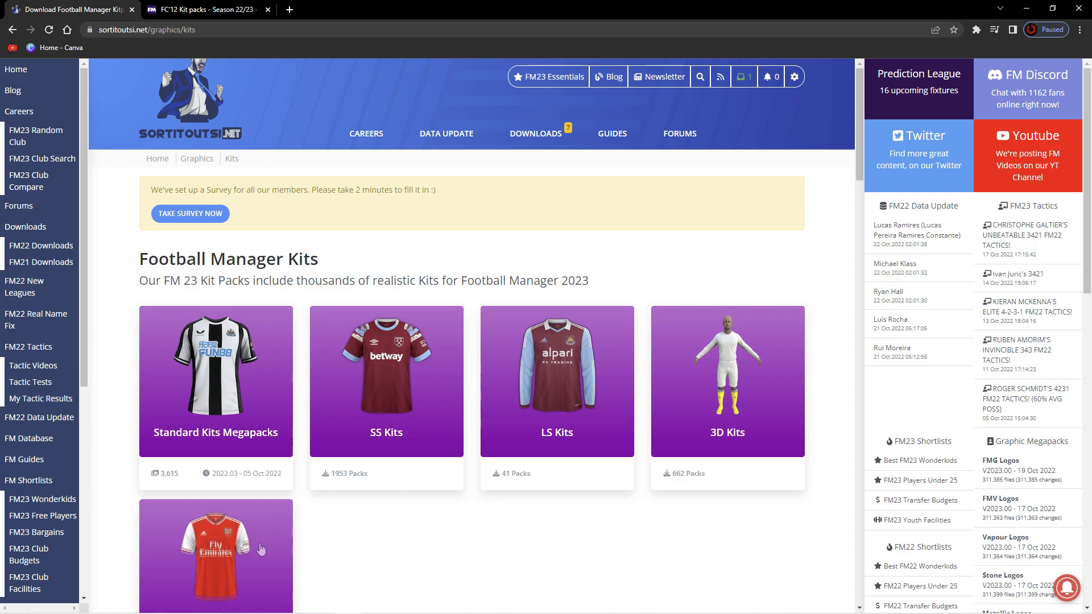
mouse_move(482, 583)
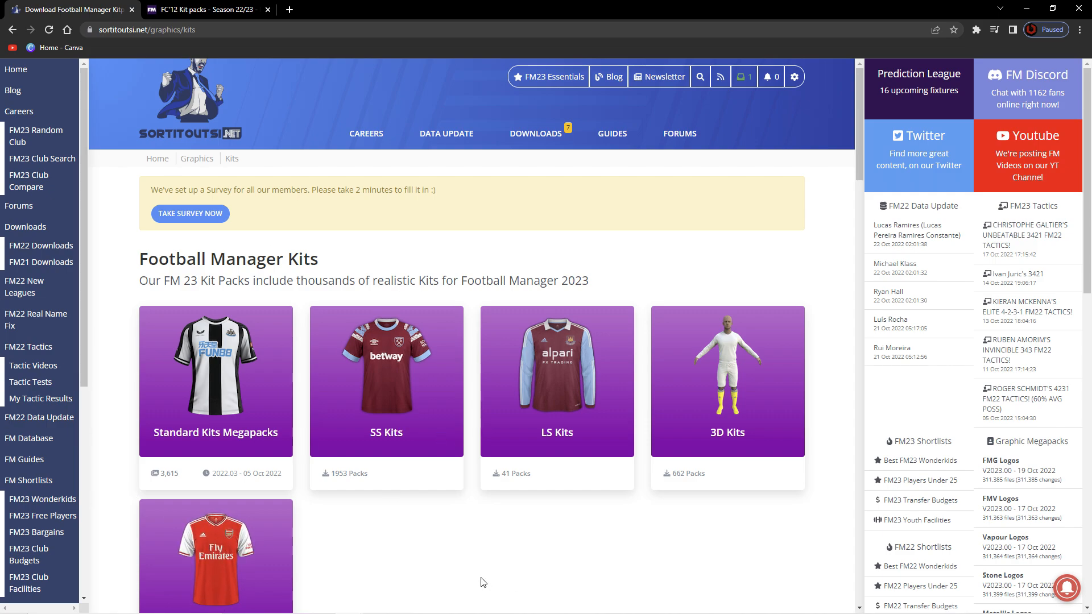
mouse_move(386, 376)
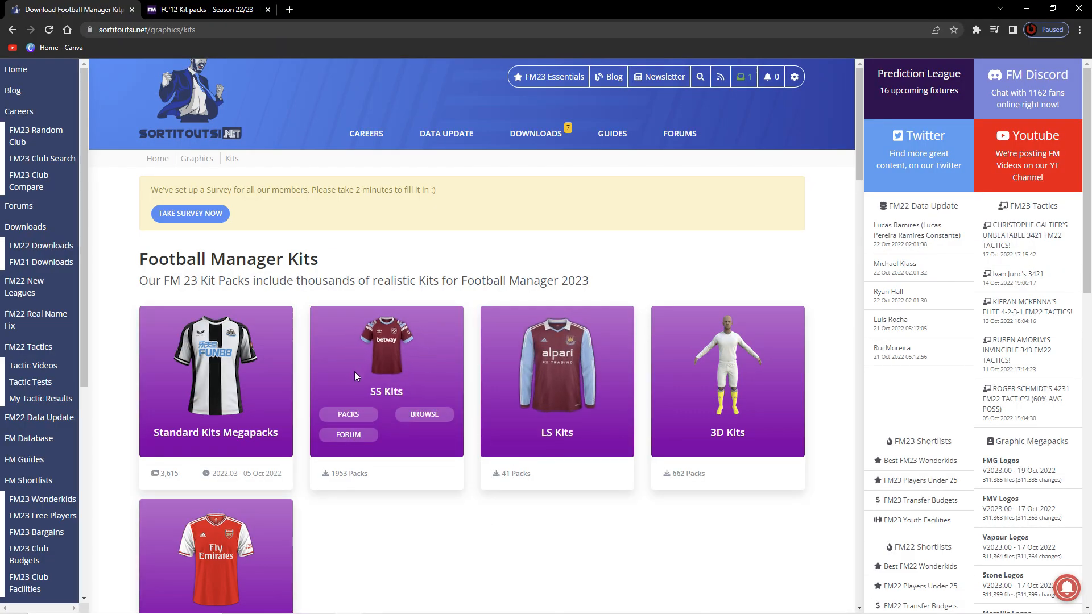
mouse_move(355, 376)
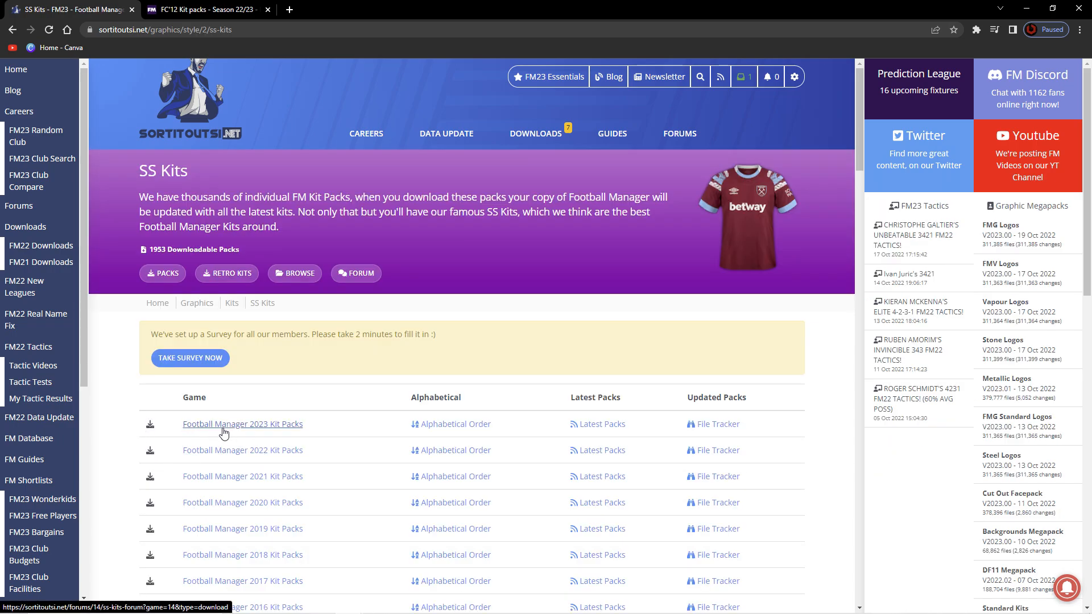
Step: Open the England English League kit thread and download 'England levels 1-6 SS22-23.rar'
left_click(357, 273)
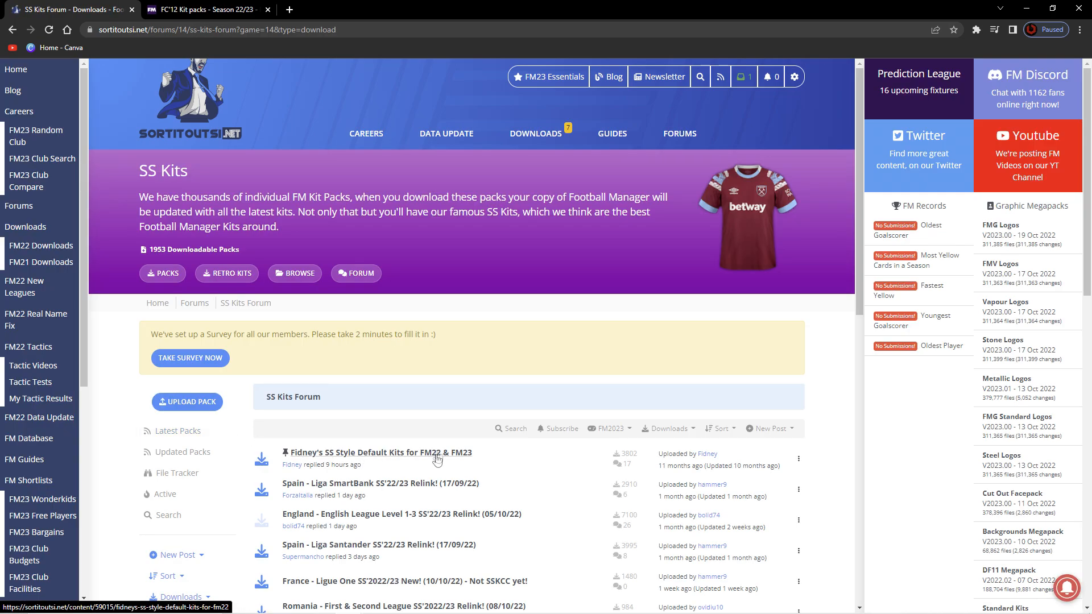
scroll("down", 3)
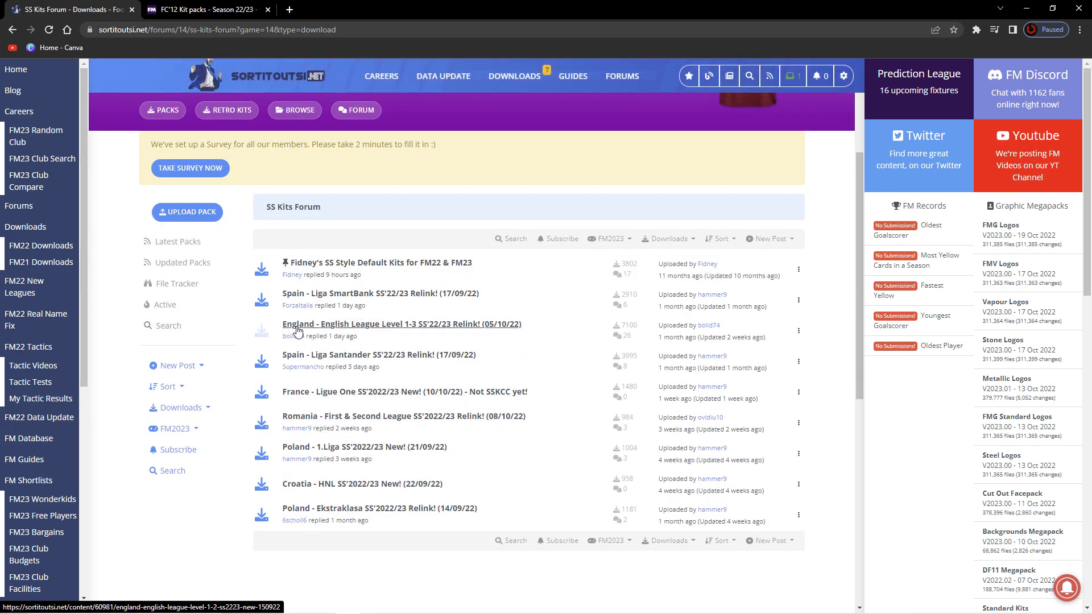
left_click(401, 324)
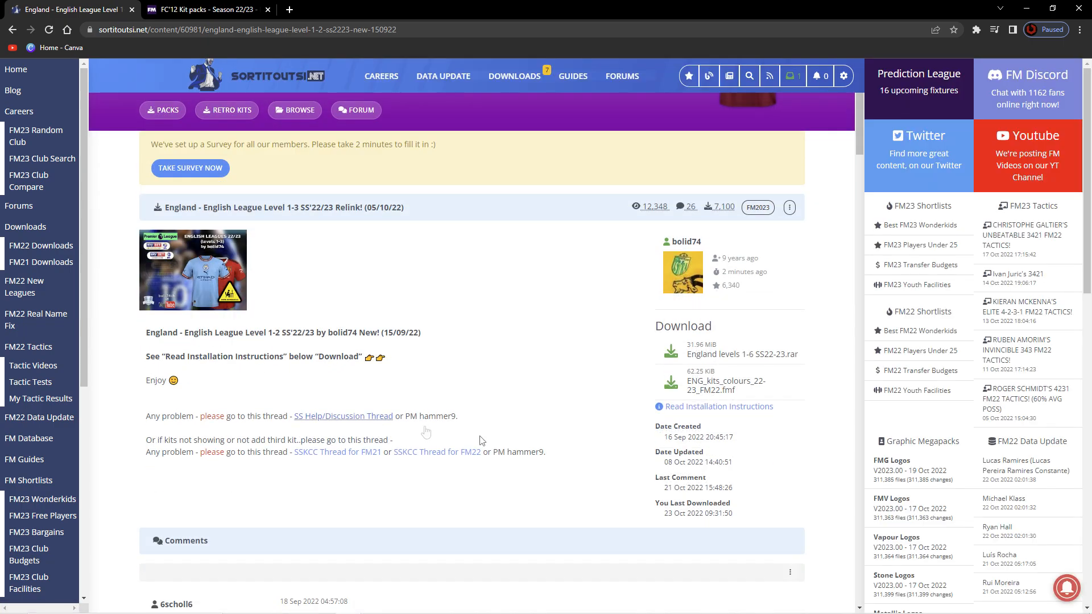
mouse_move(807, 481)
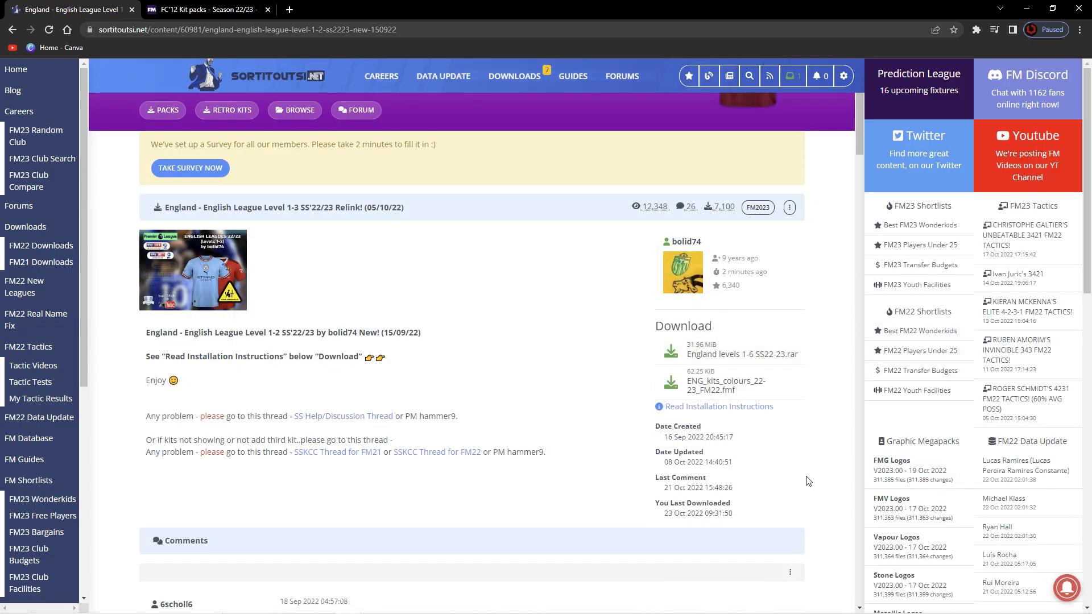
mouse_move(728, 354)
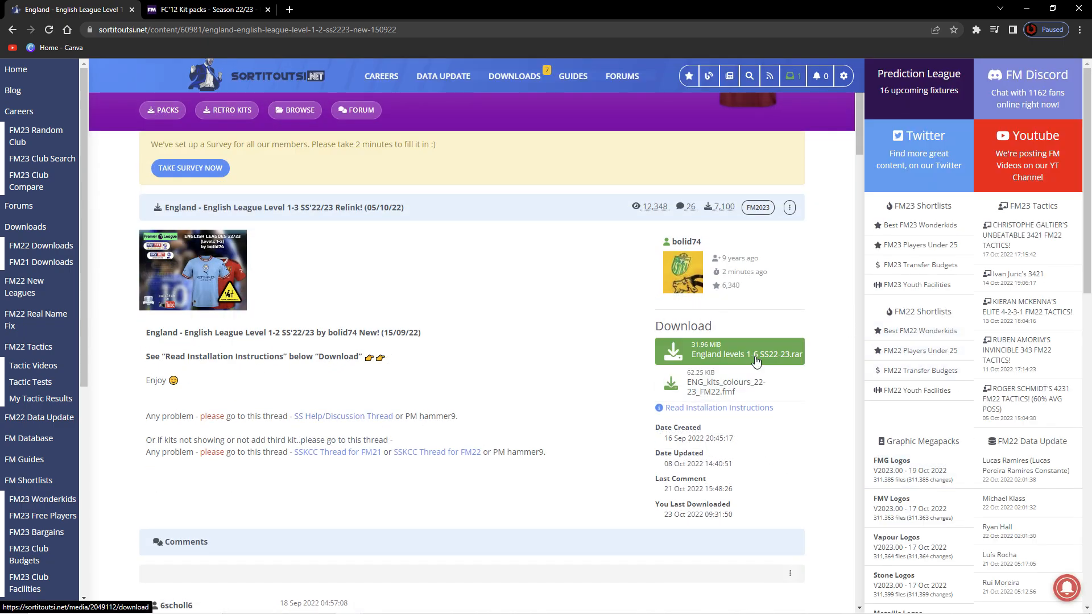
left_click(729, 353)
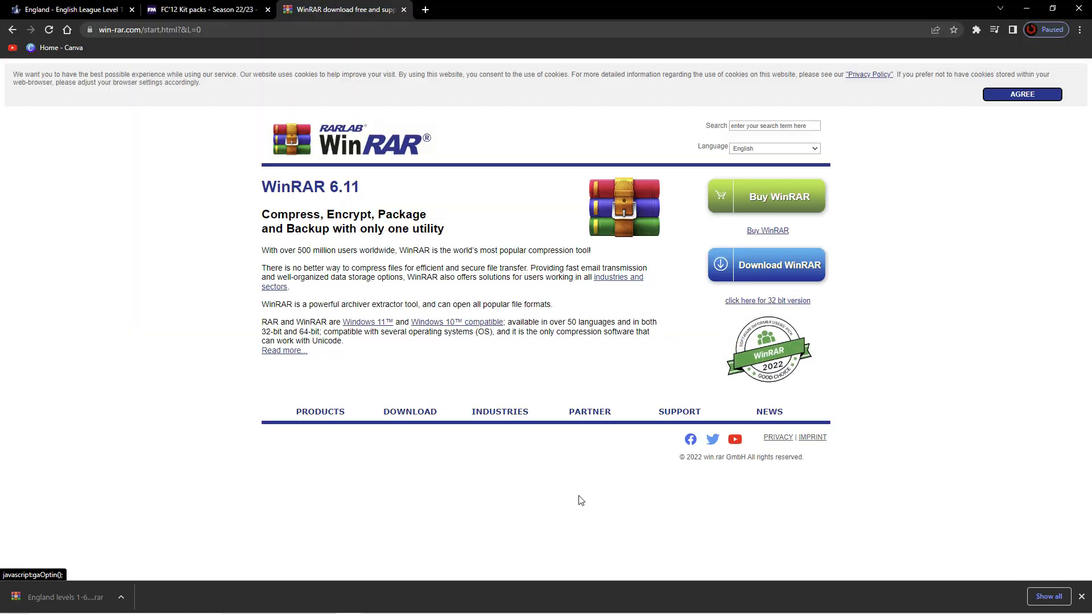
mouse_move(890, 251)
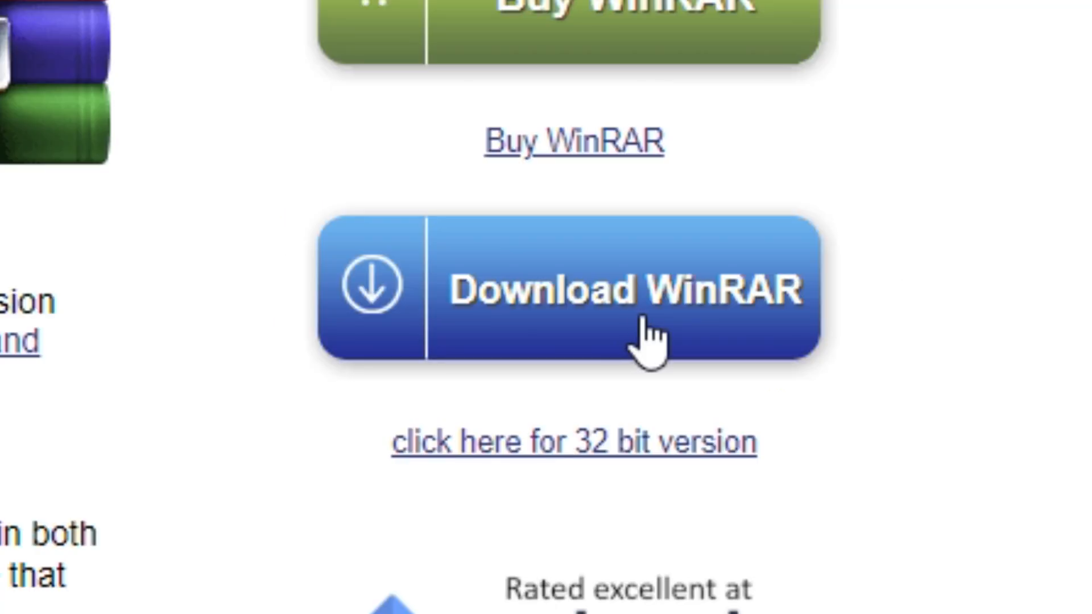
mouse_move(1014, 390)
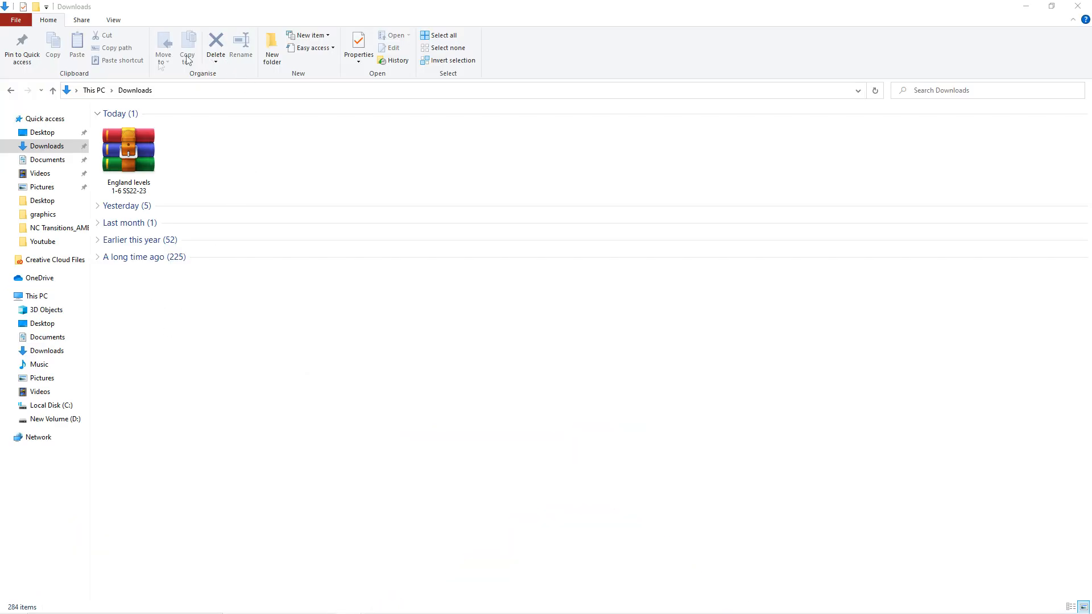
mouse_move(249, 173)
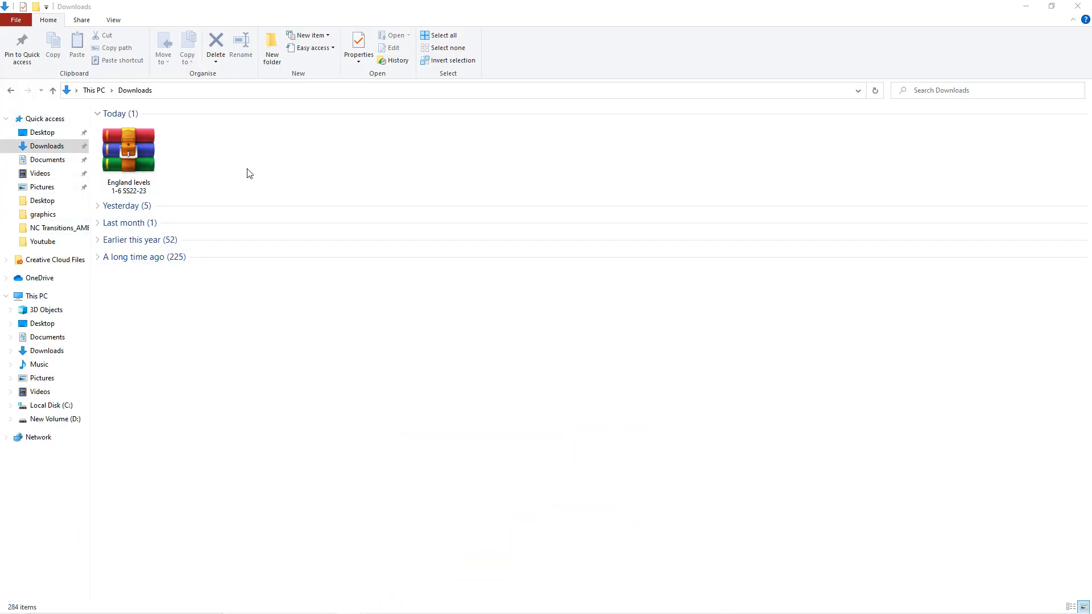
Step: Navigate to Documents > Sports Interactive > Football Manager 2023 > graphics
right_click(128, 150)
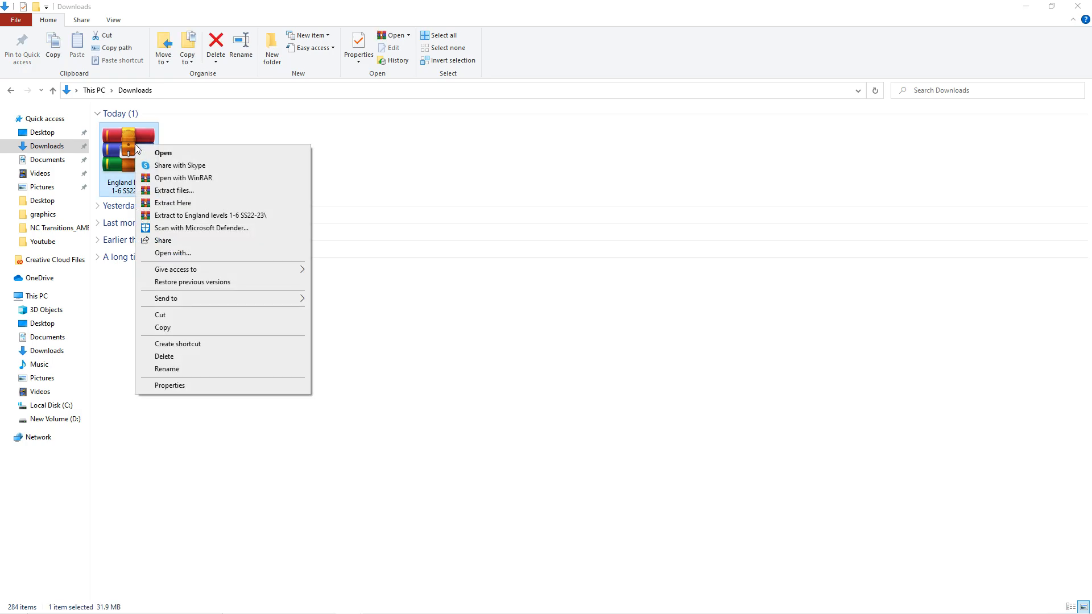
mouse_move(196, 315)
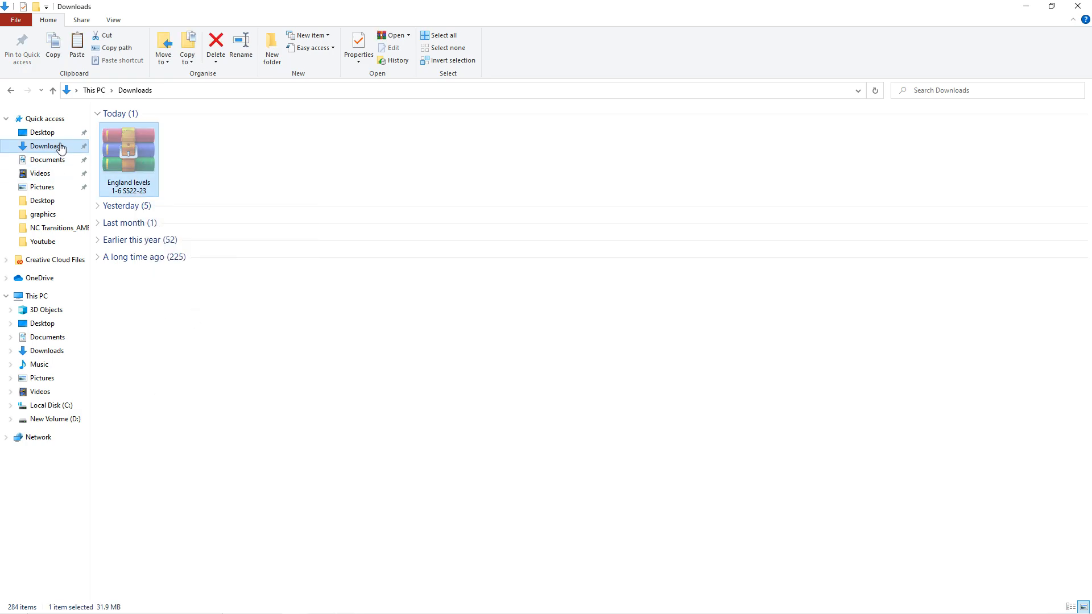
left_click(47, 160)
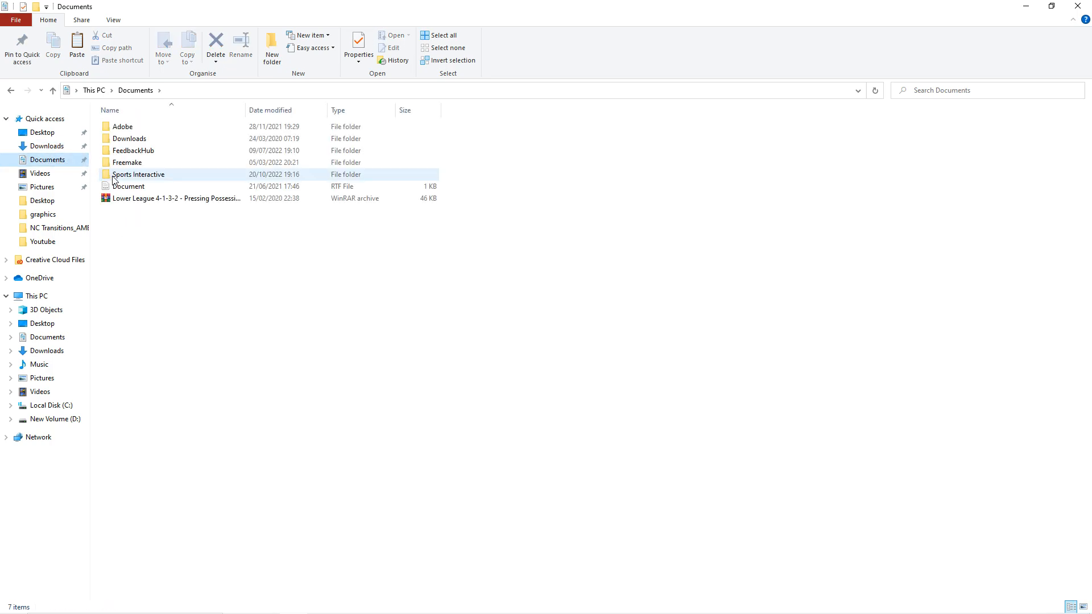
double_click(137, 174)
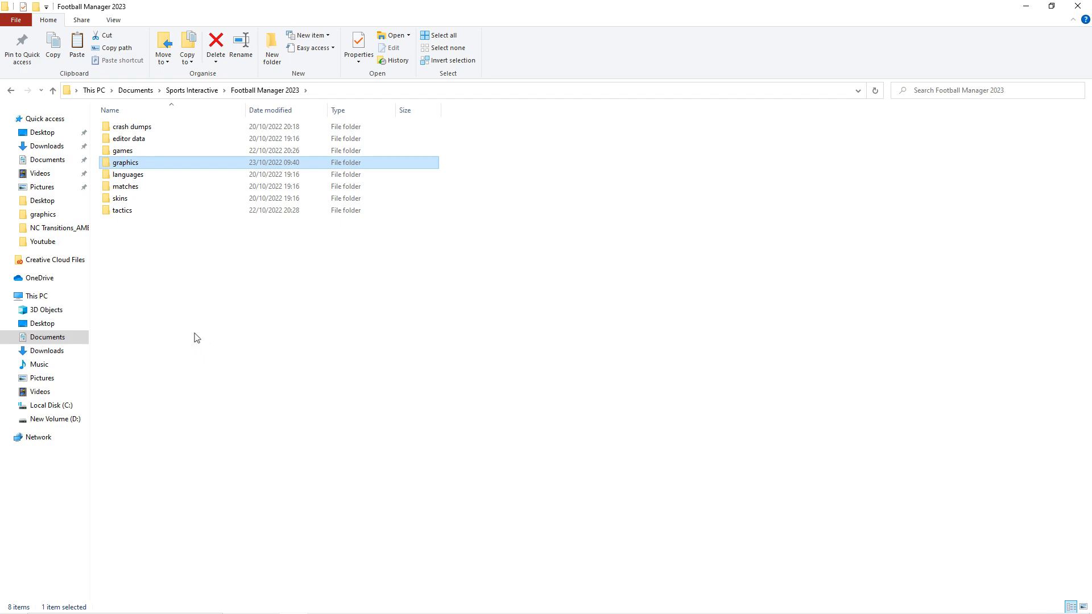
mouse_move(149, 168)
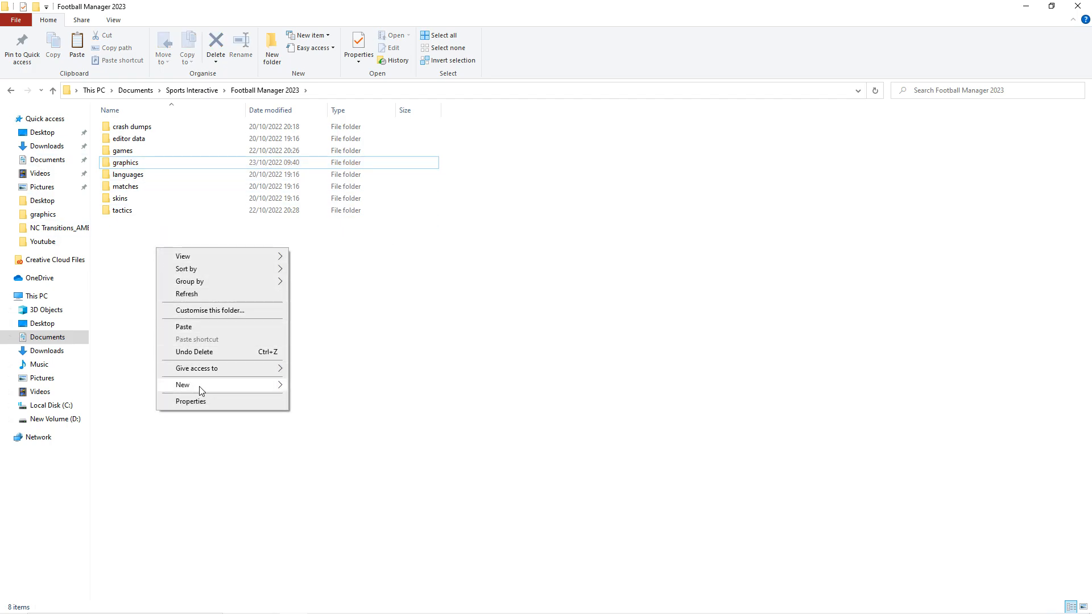
left_click(182, 385)
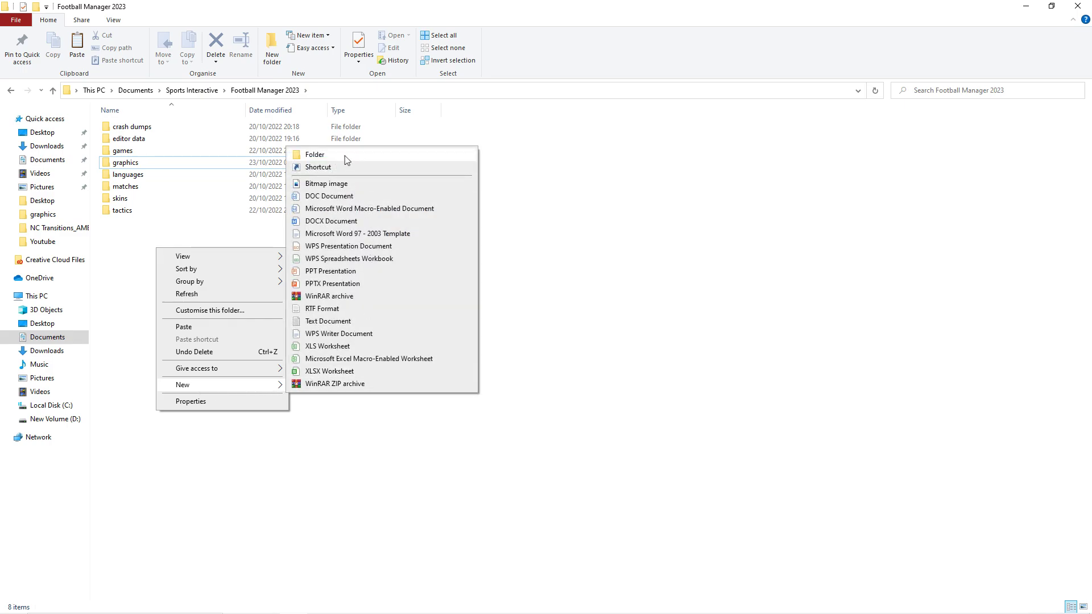
mouse_move(119, 251)
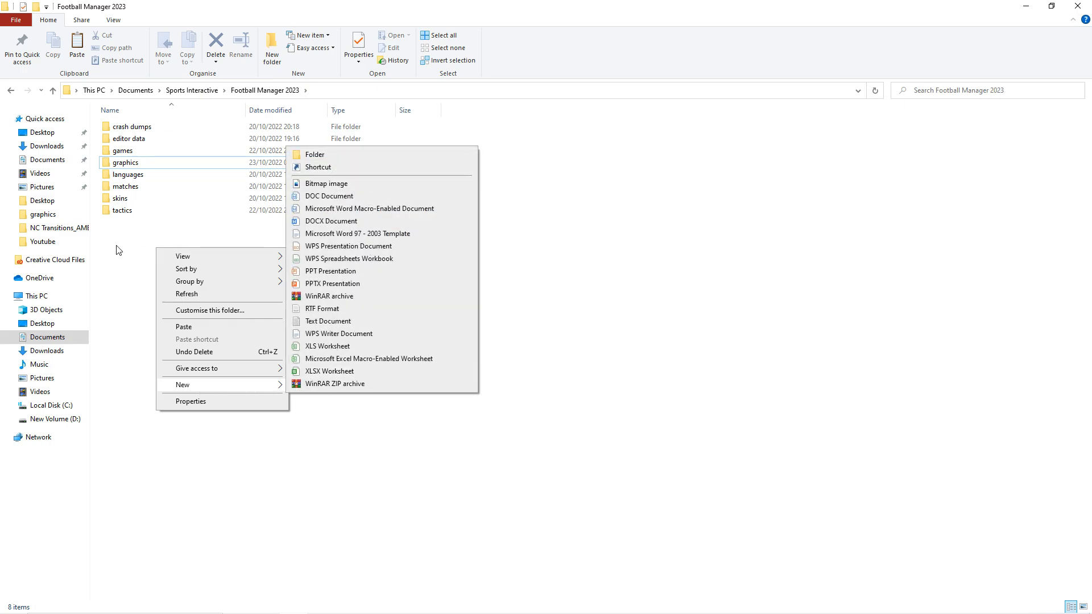
double_click(125, 162)
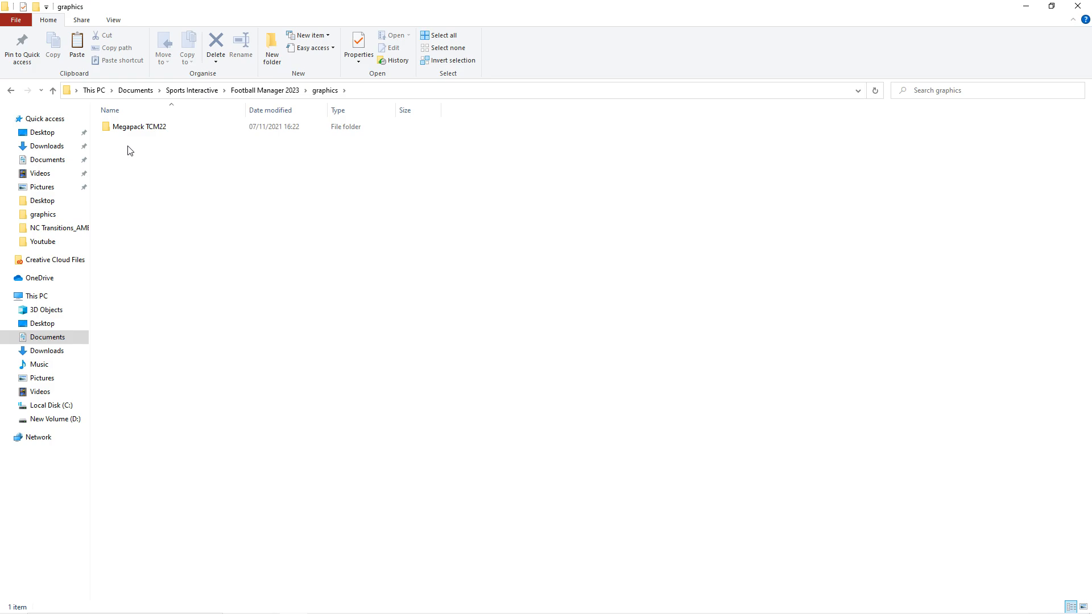
mouse_move(133, 158)
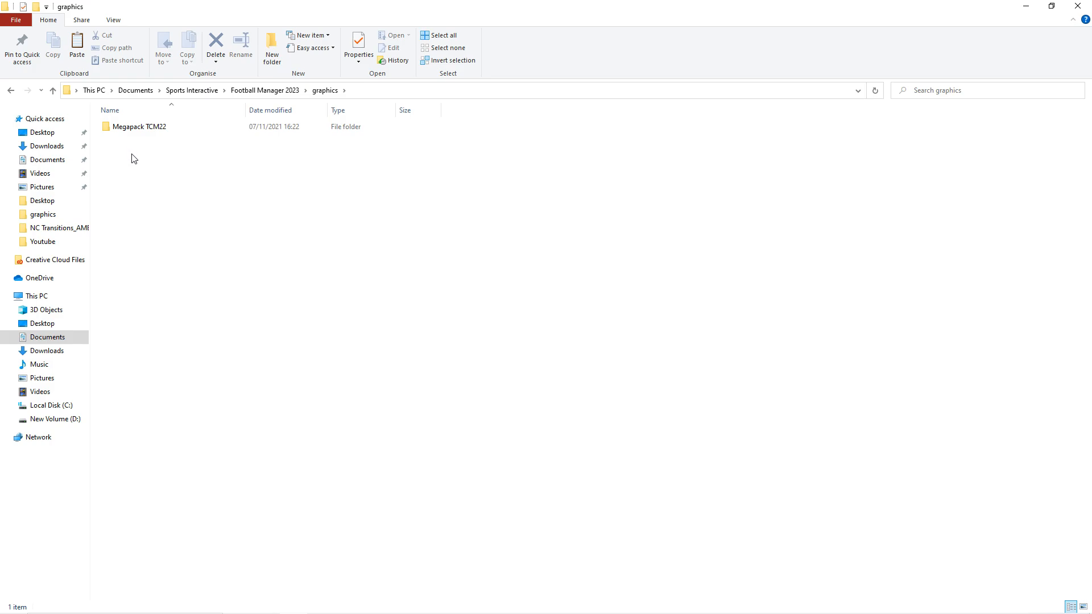
Step: Extract the England levels archive here with Extract Here
right_click(133, 159)
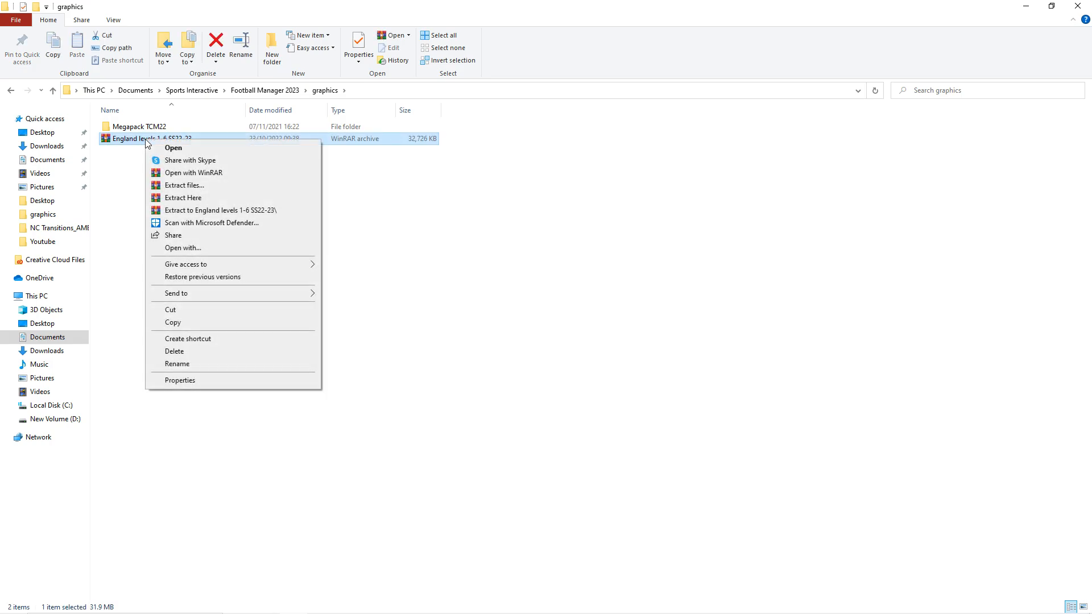
mouse_move(183, 198)
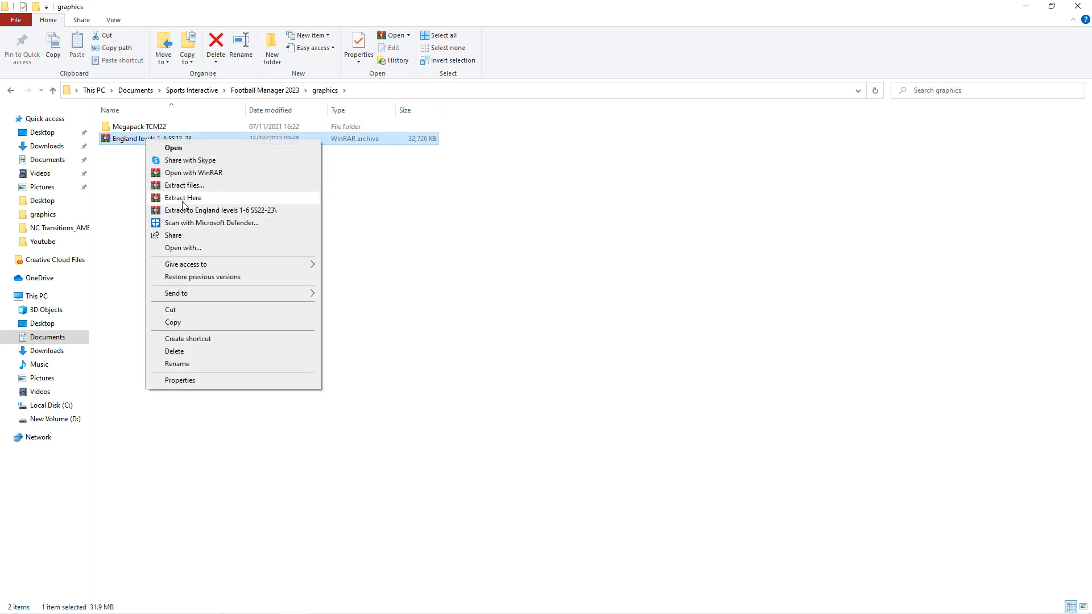
left_click(182, 198)
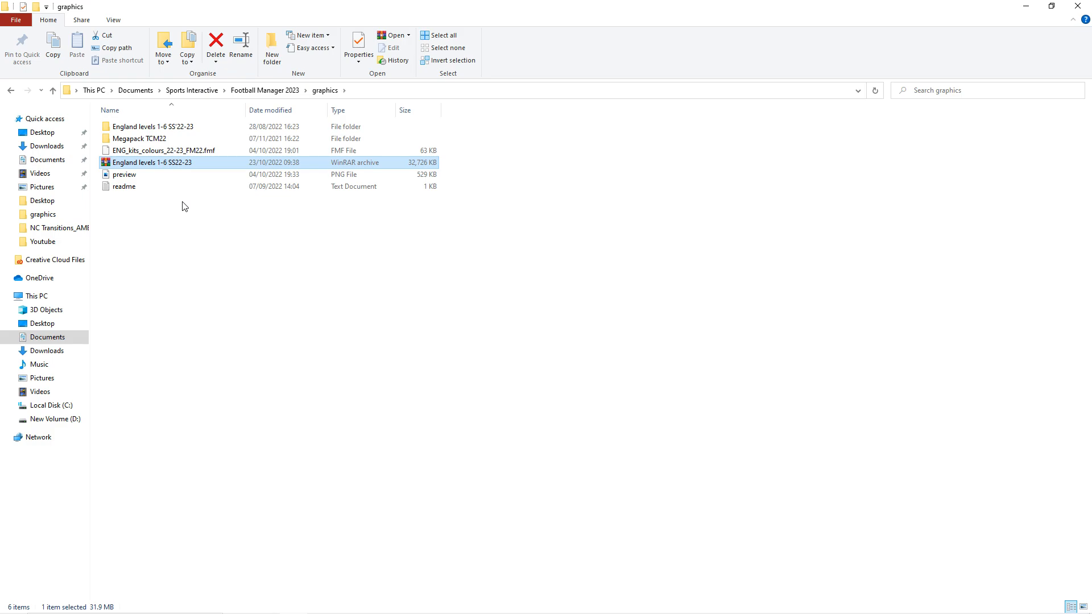
mouse_move(190, 245)
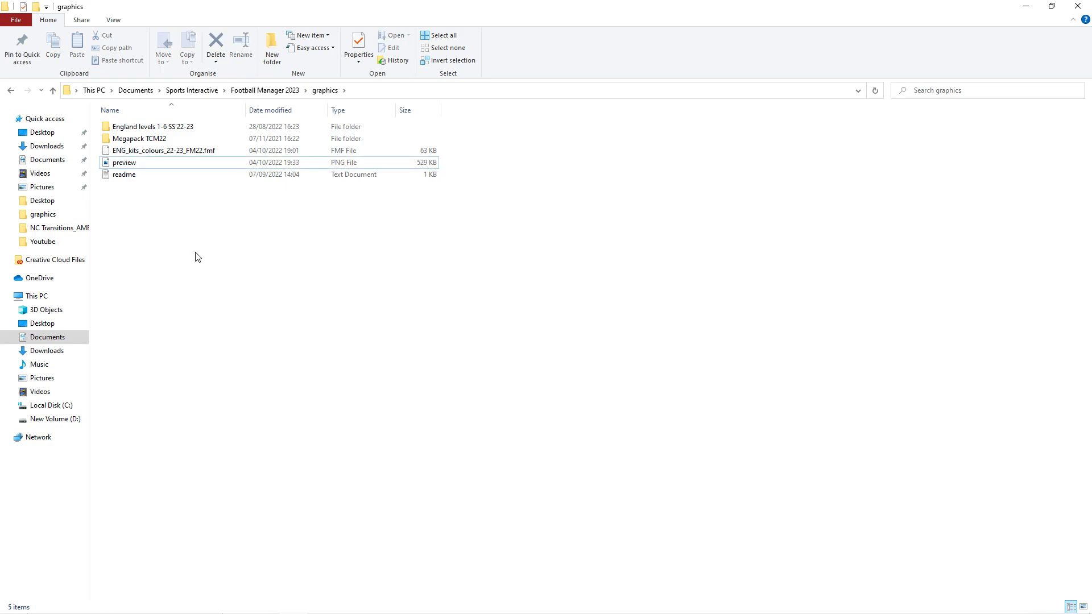
Step: Open the extracted 'England levels 1-6 SS22-23' folder
left_click(153, 127)
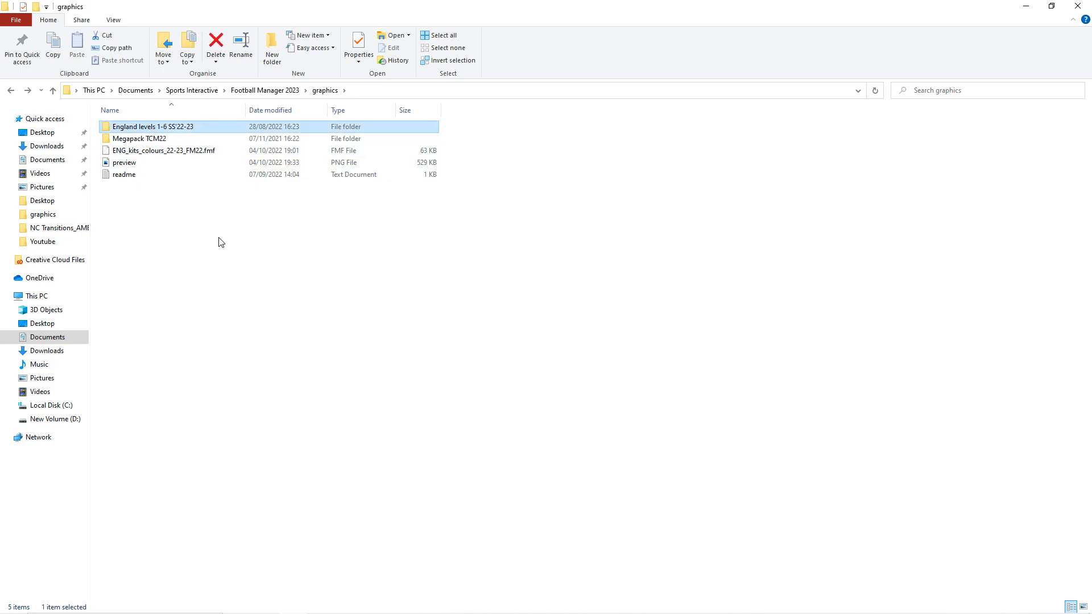
mouse_move(147, 133)
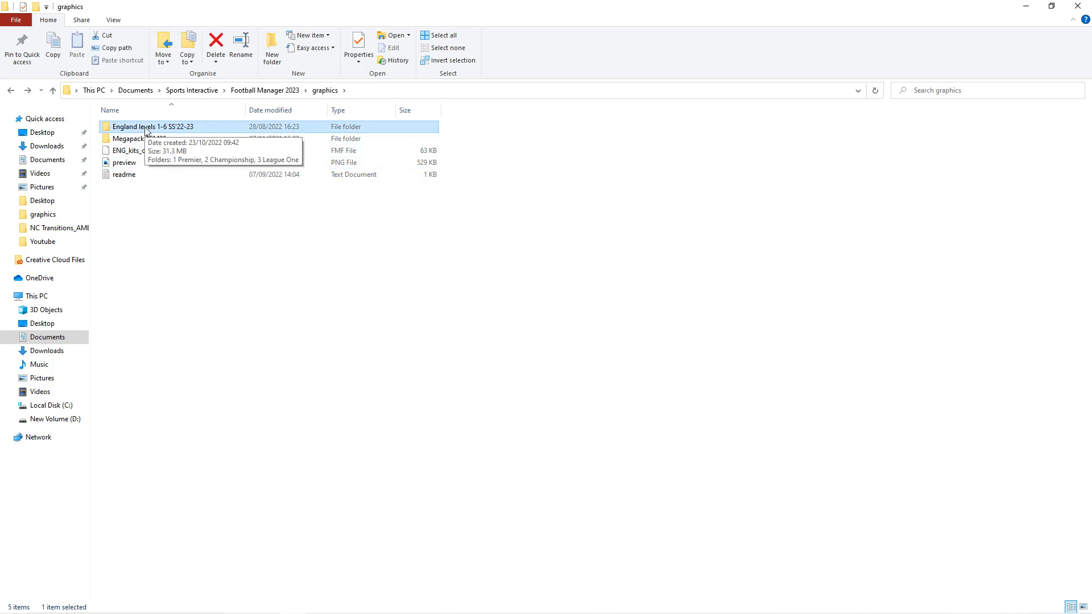
double_click(152, 127)
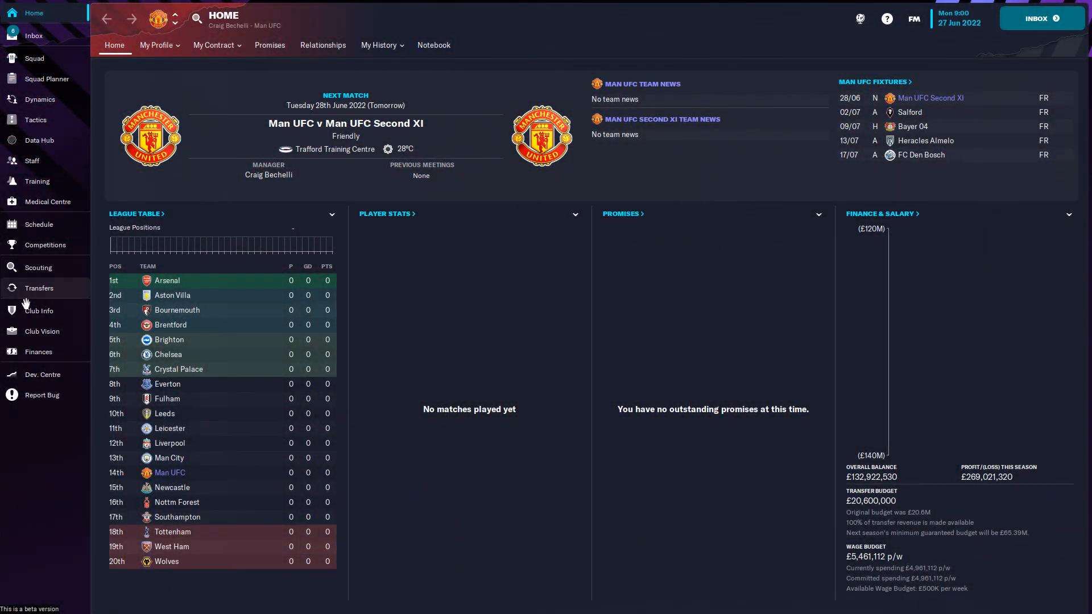
Step: View Manchester UFC's Club Info kits, then open the FM main menu
left_click(38, 310)
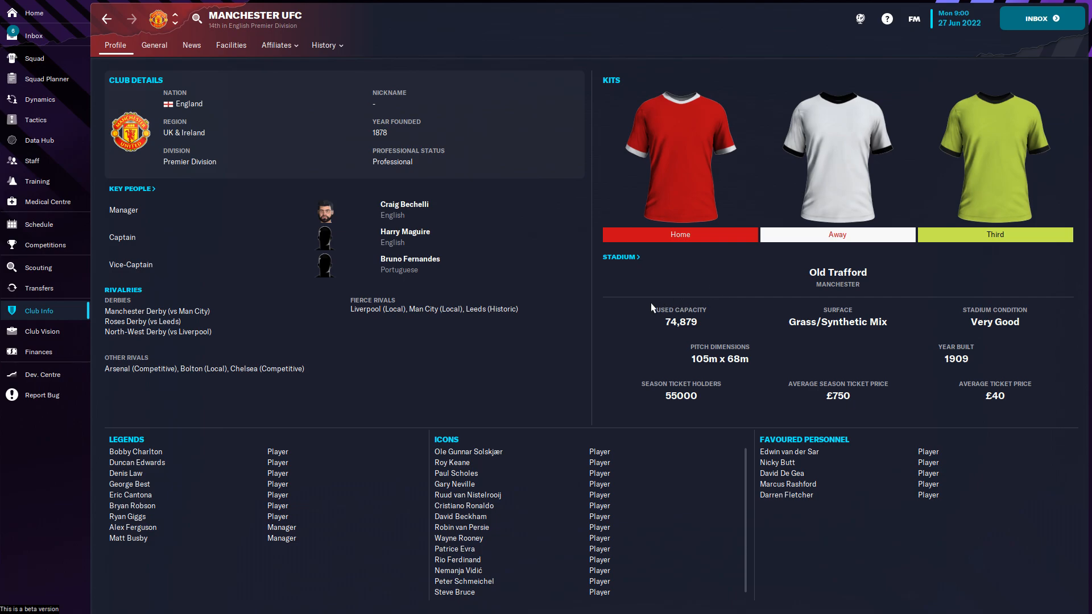
mouse_move(703, 262)
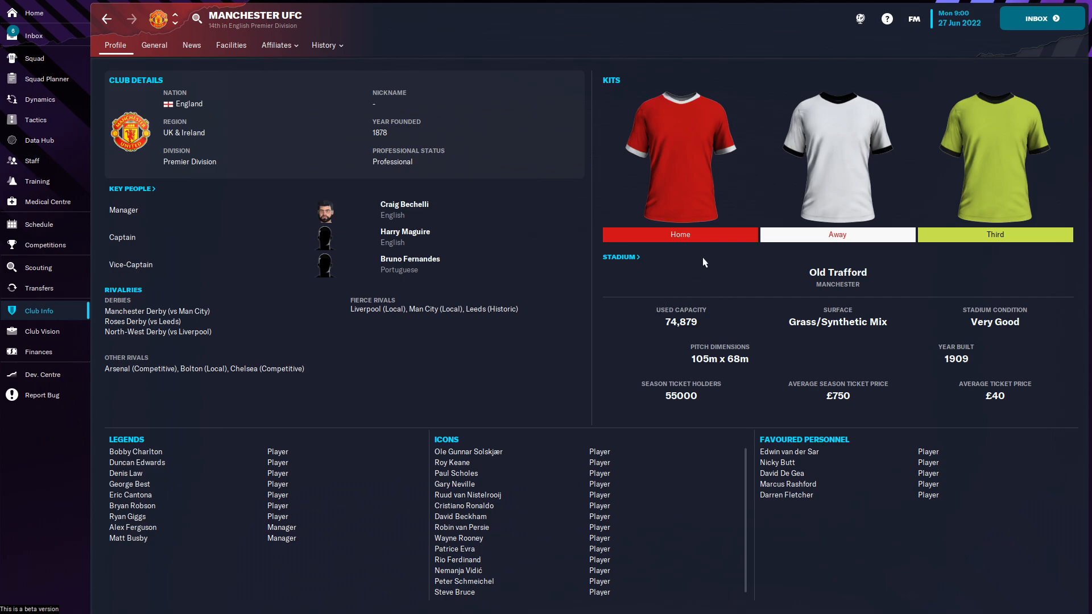
mouse_move(915, 18)
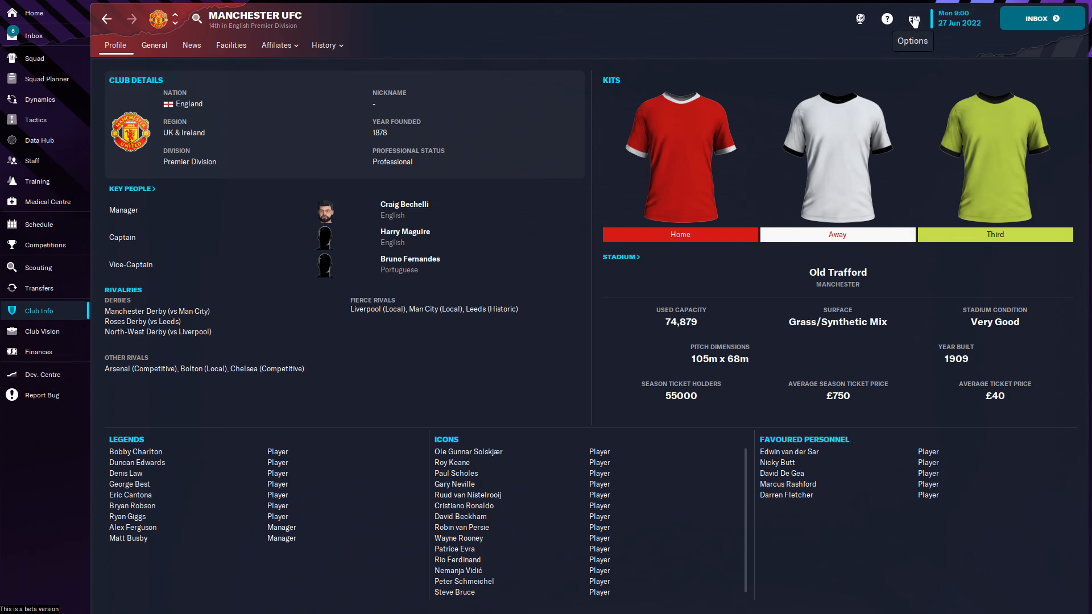
left_click(913, 18)
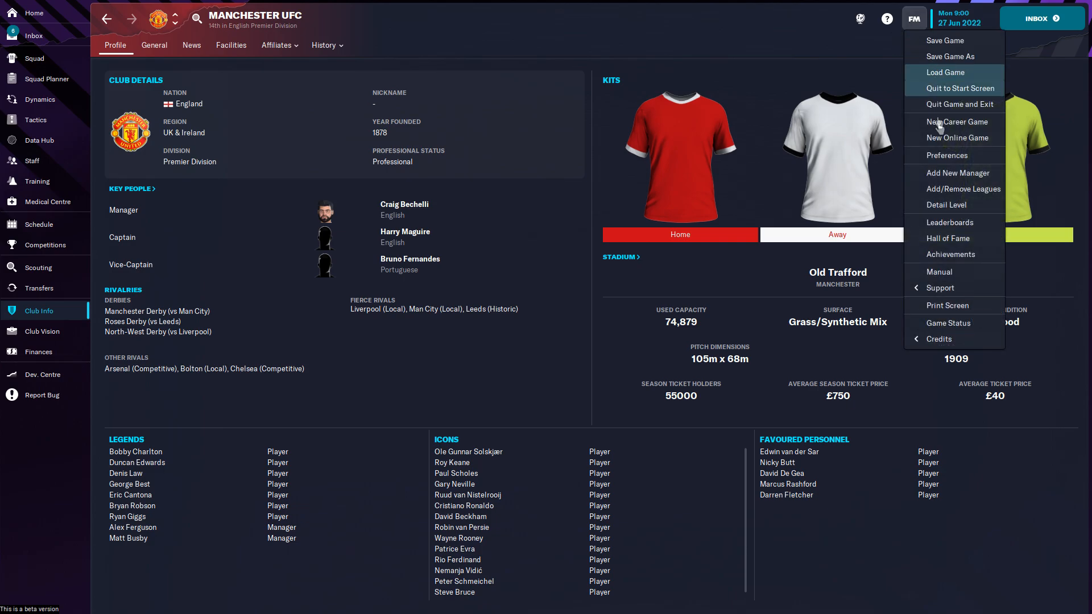
Step: Open Preferences, switch to Interface, scroll to the Skin section and expand Reset
left_click(947, 155)
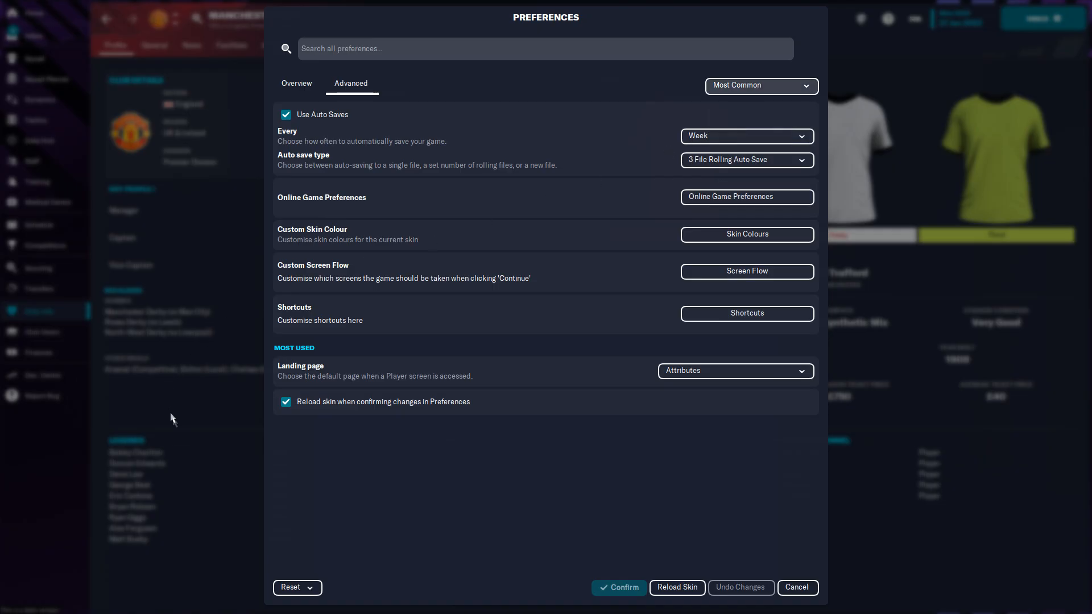
left_click(760, 86)
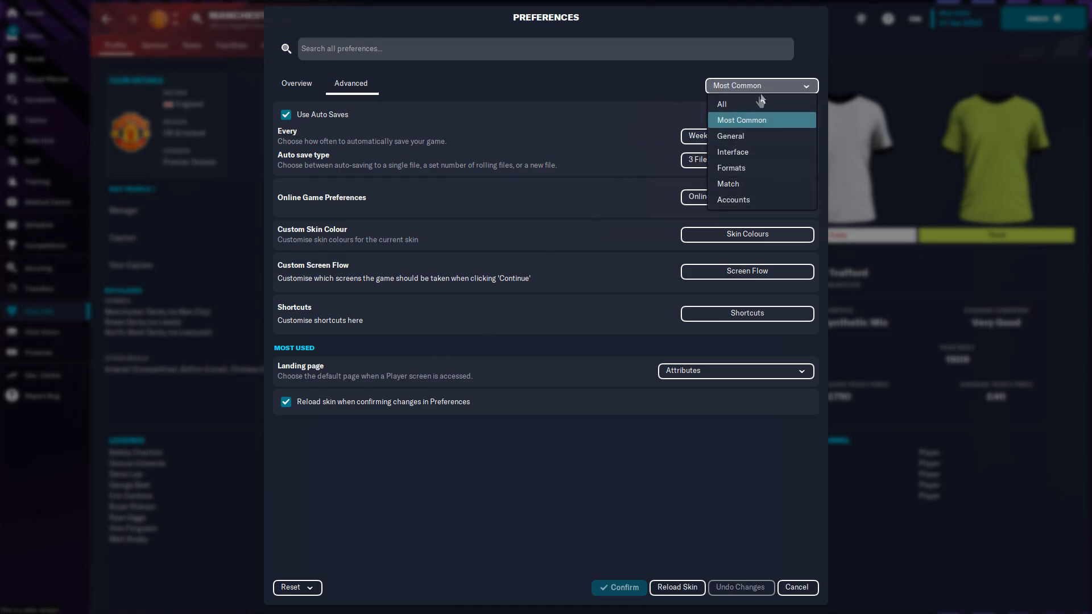
left_click(732, 152)
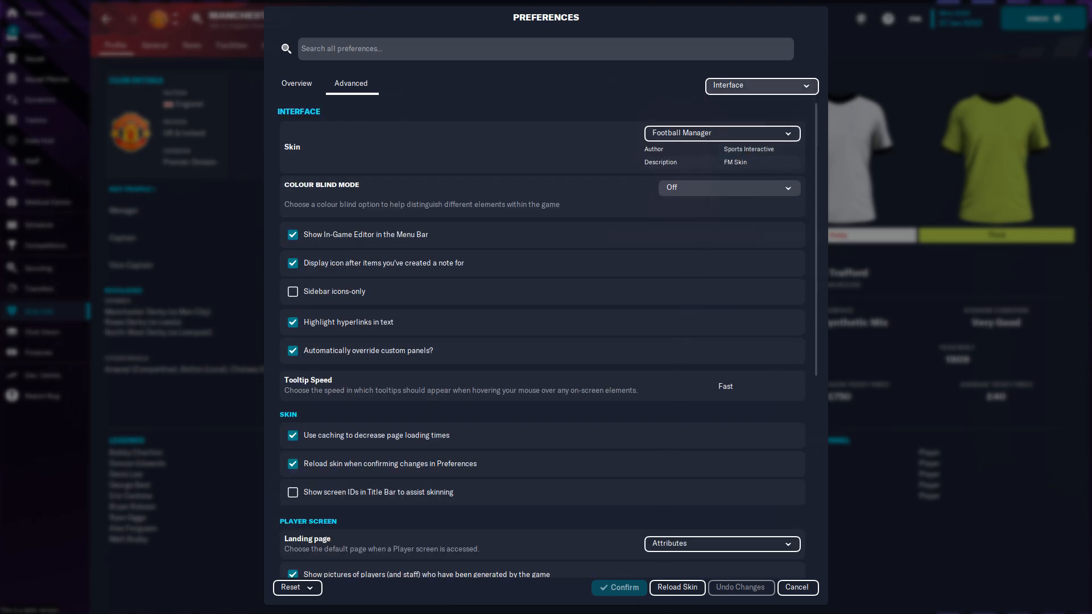
mouse_move(637, 559)
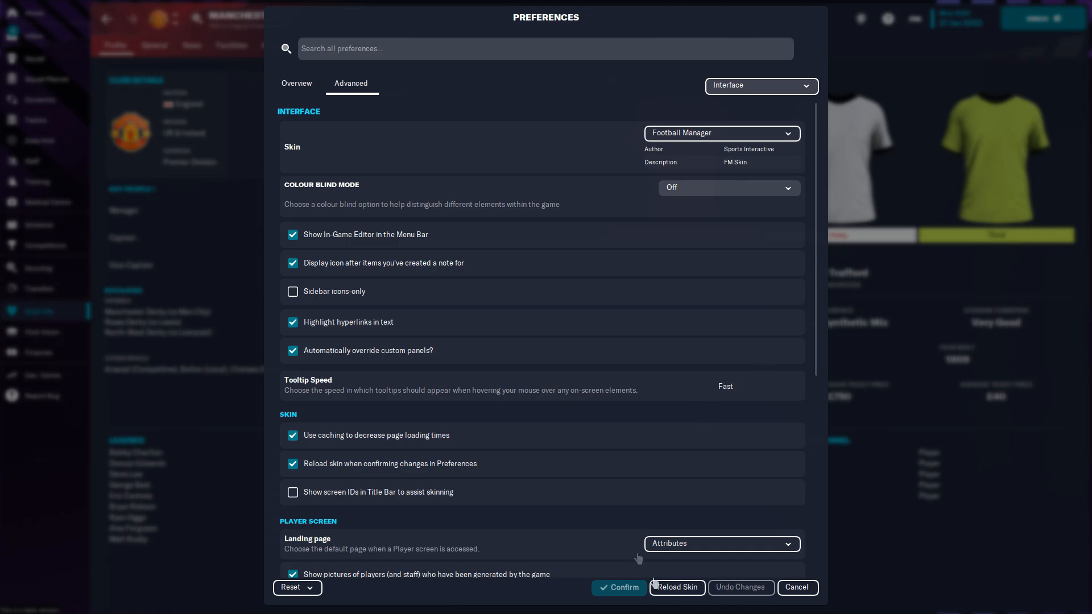
scroll("down", 3)
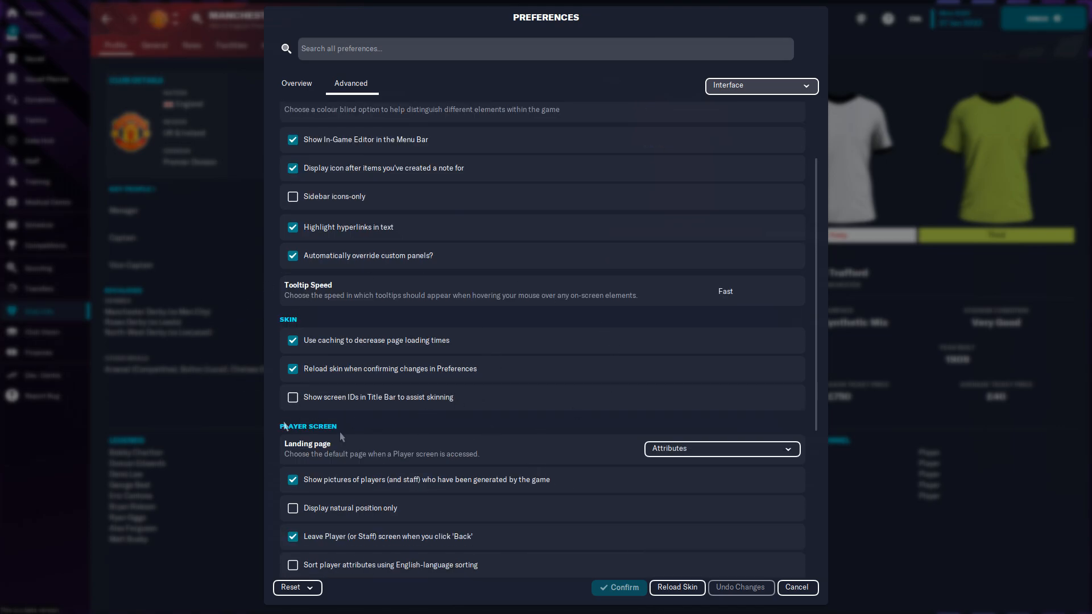
mouse_move(342, 370)
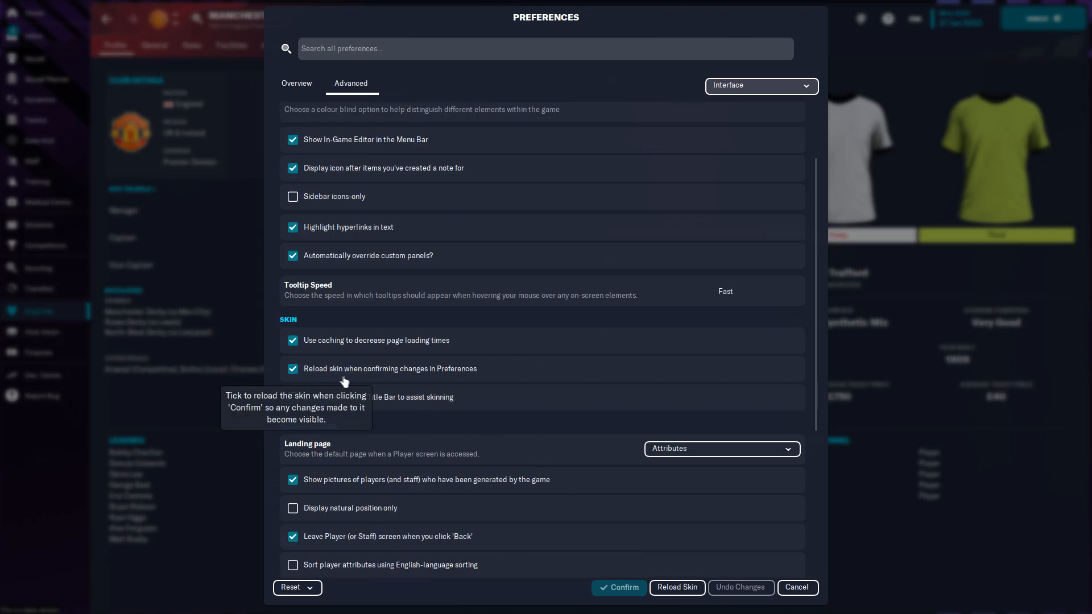
left_click(292, 587)
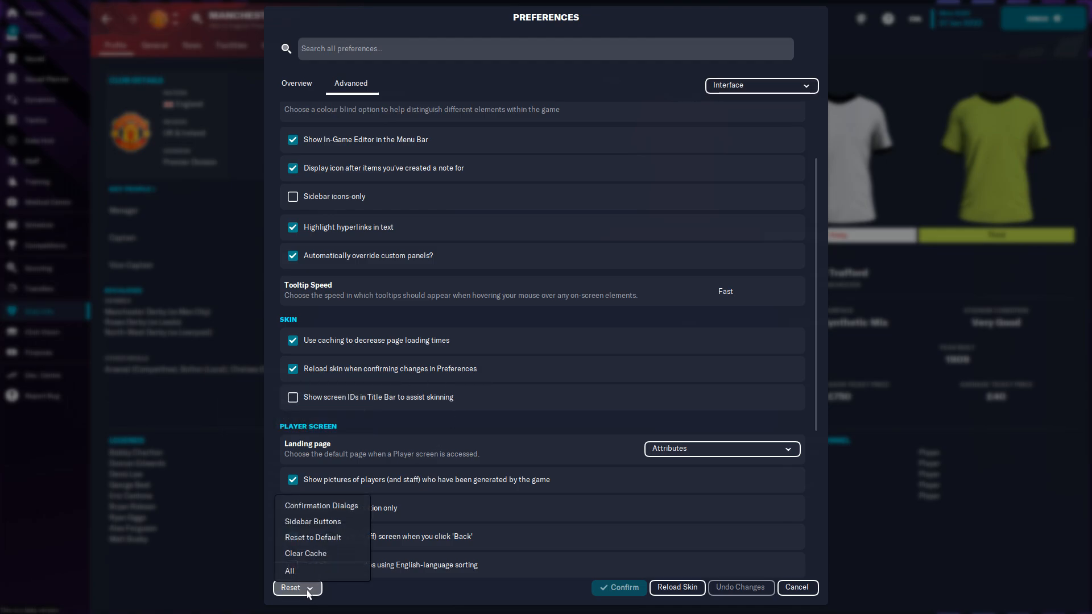
Step: Clear the skin cache, confirm with Yes, and reload the skin
left_click(305, 553)
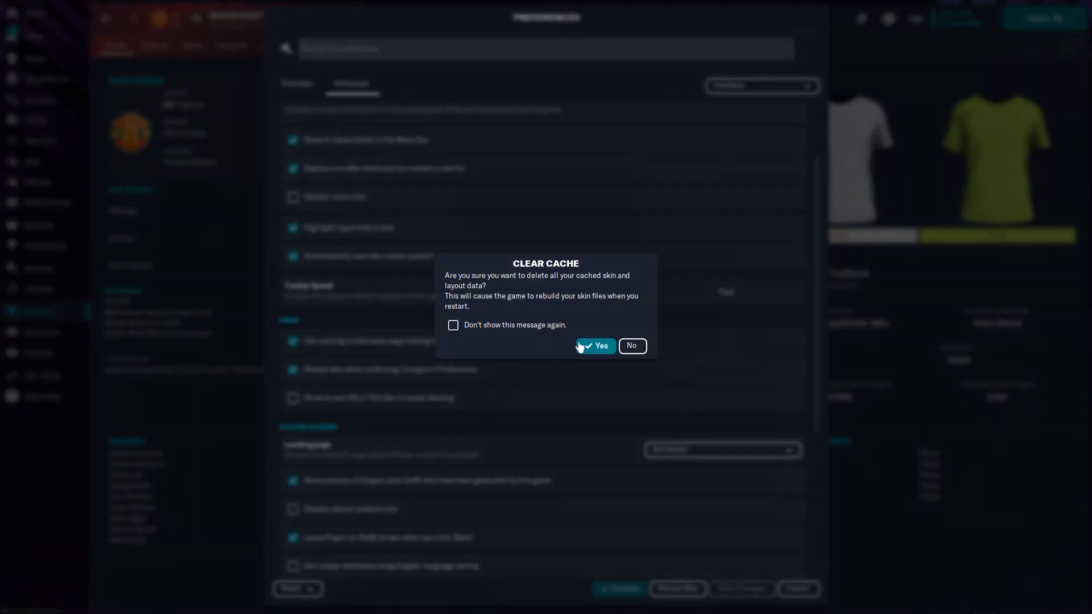
left_click(595, 346)
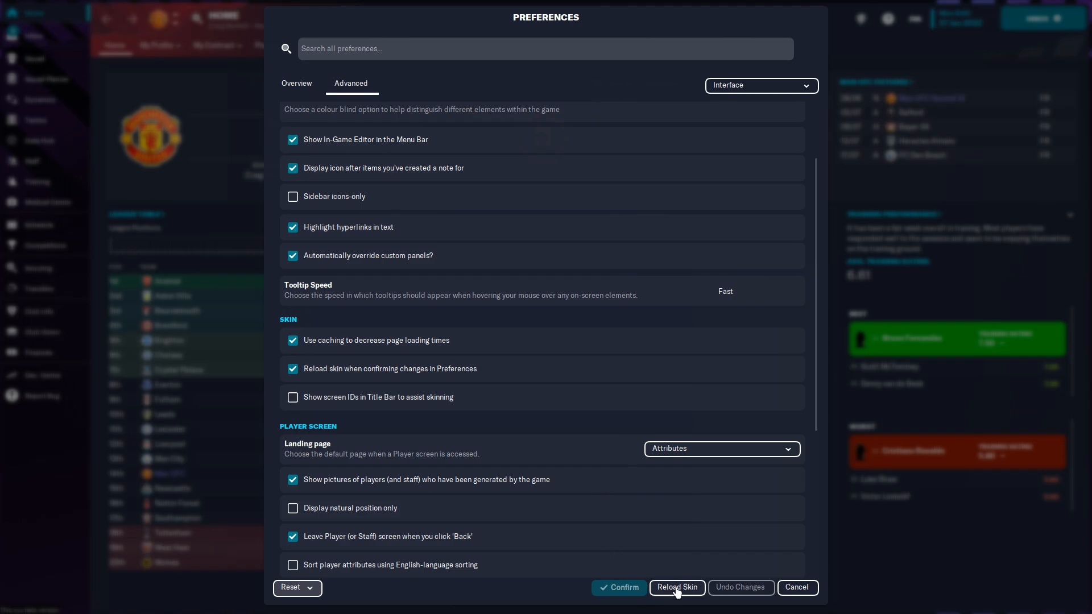
left_click(676, 587)
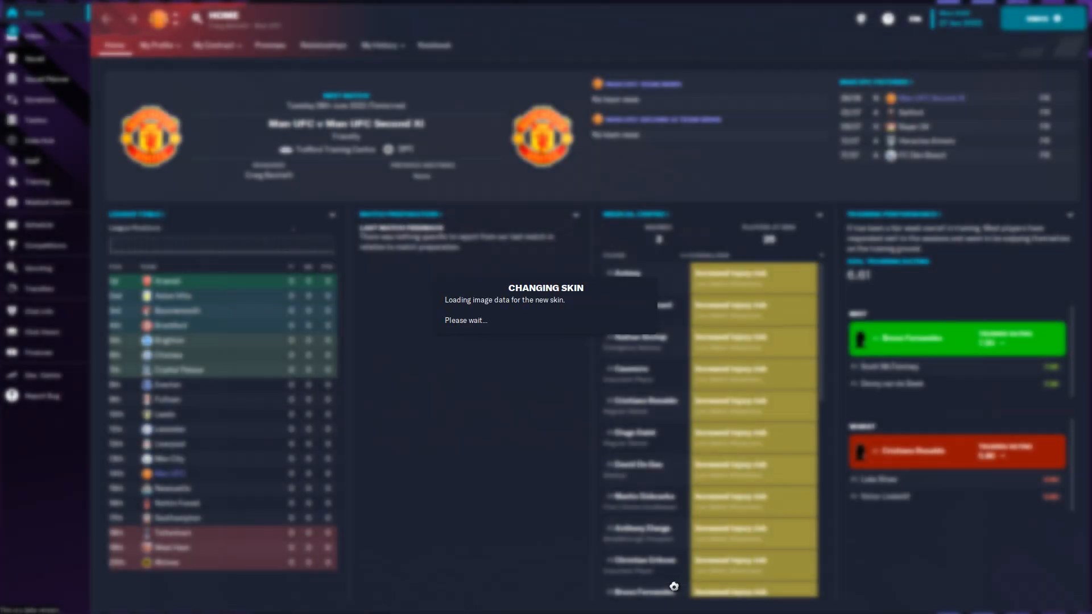